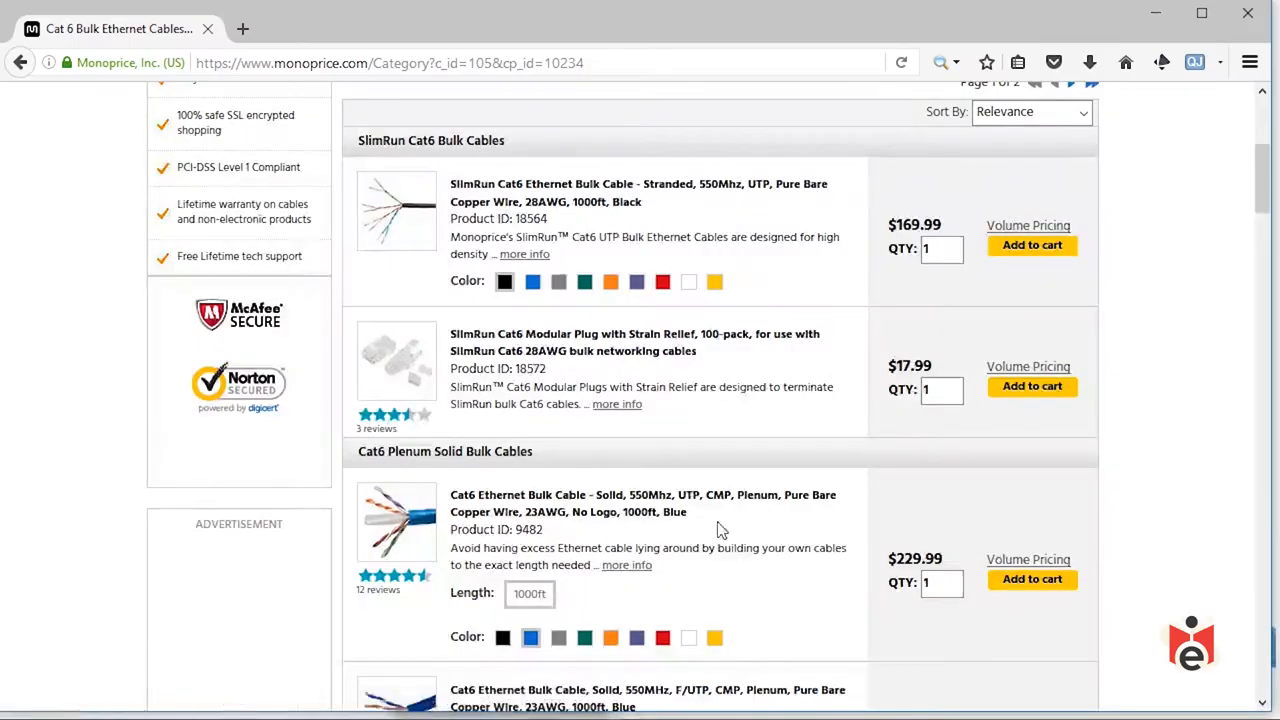
mouse_move(752, 532)
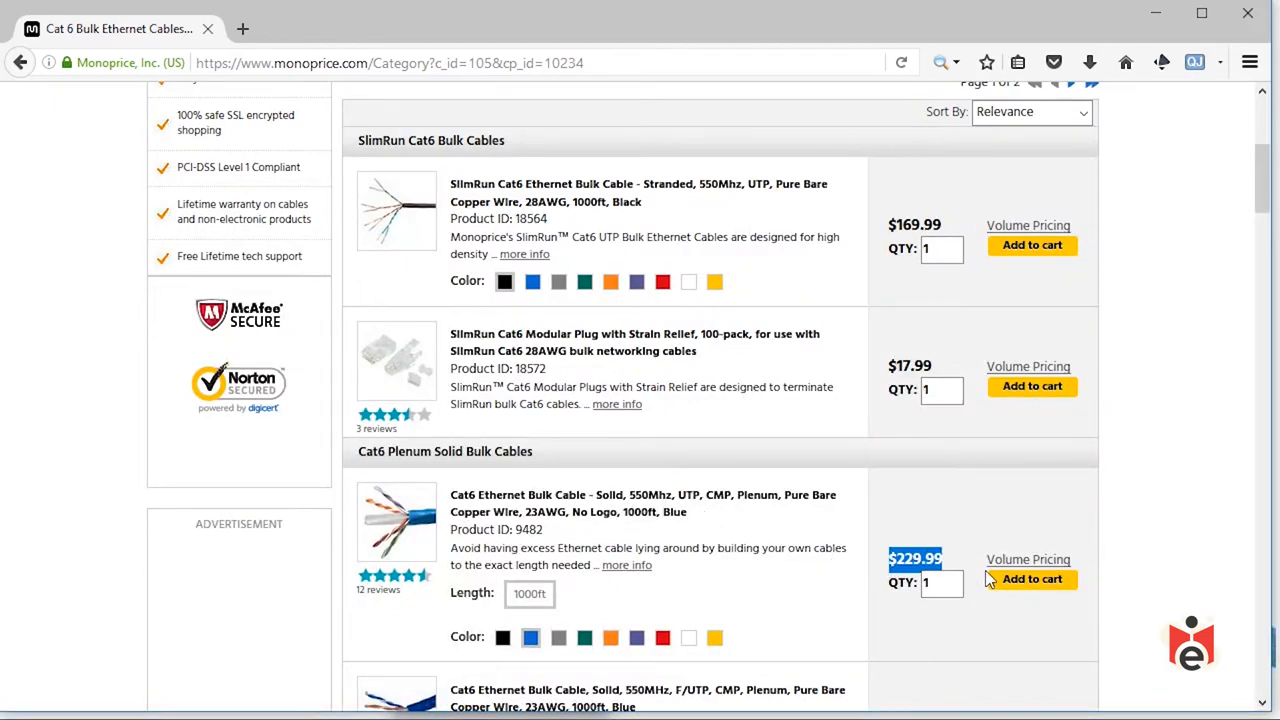
mouse_move(1028, 612)
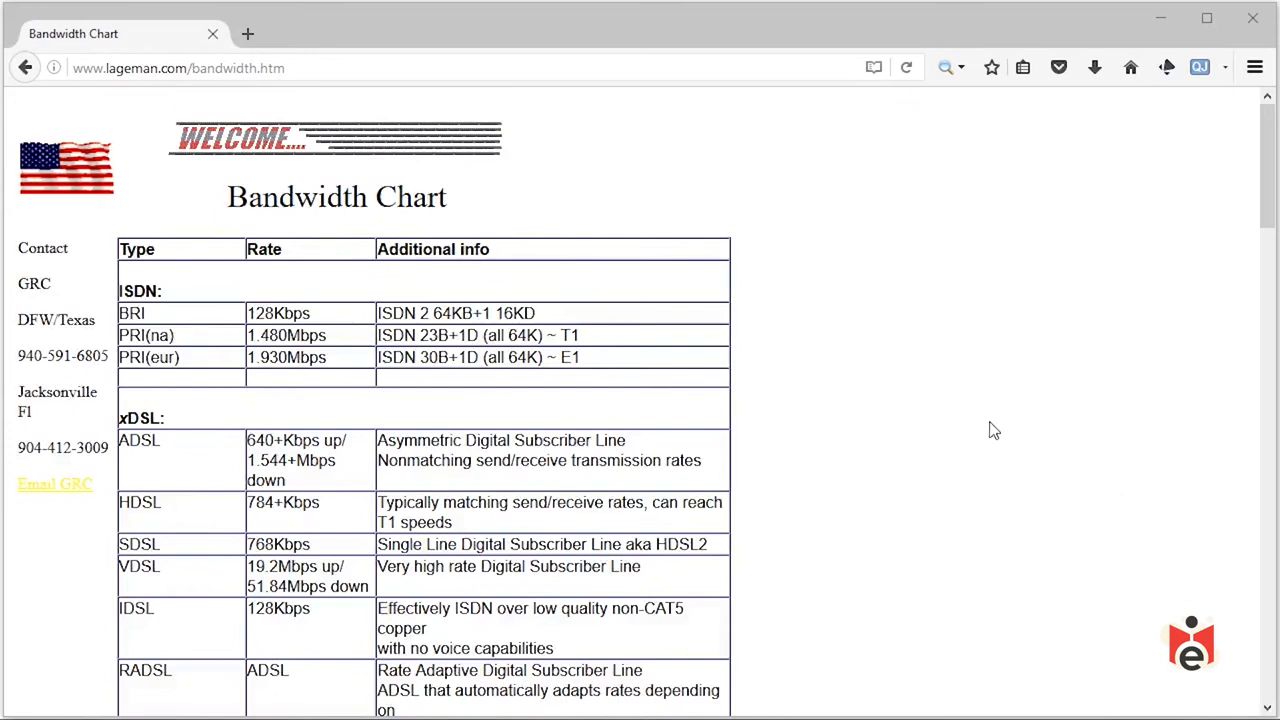
mouse_move(950, 380)
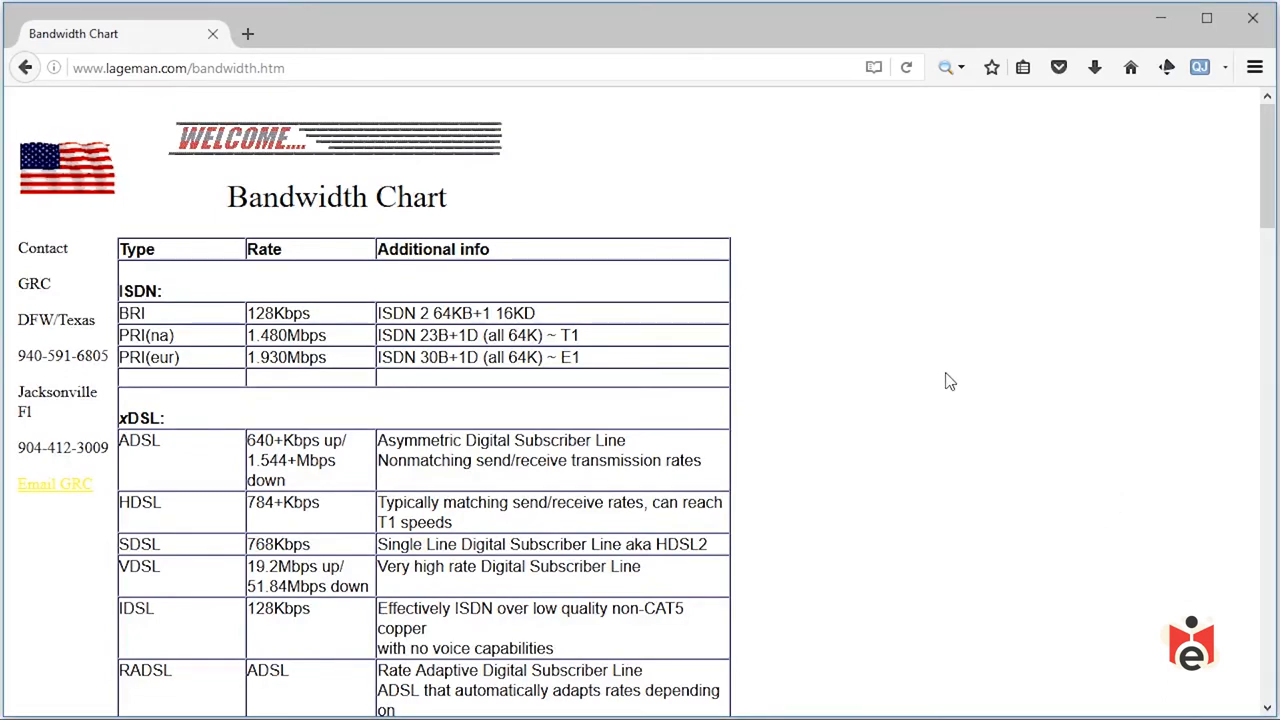
mouse_move(940, 352)
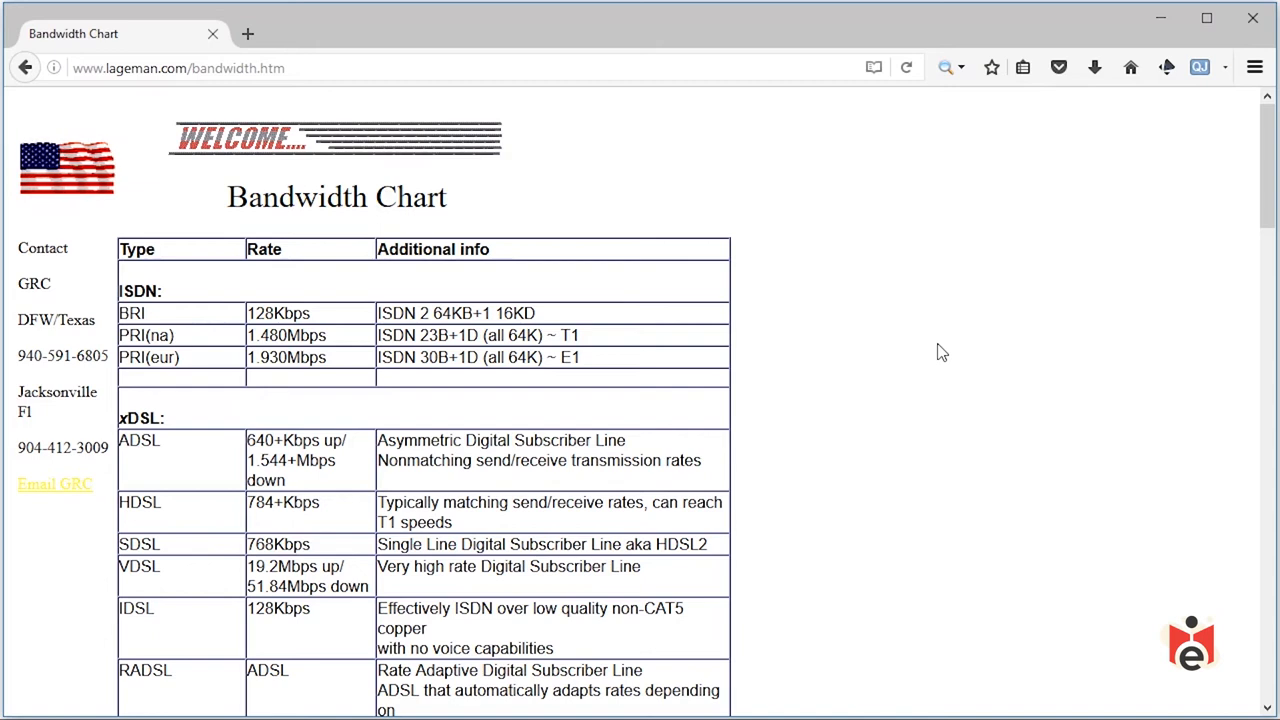
mouse_move(196, 332)
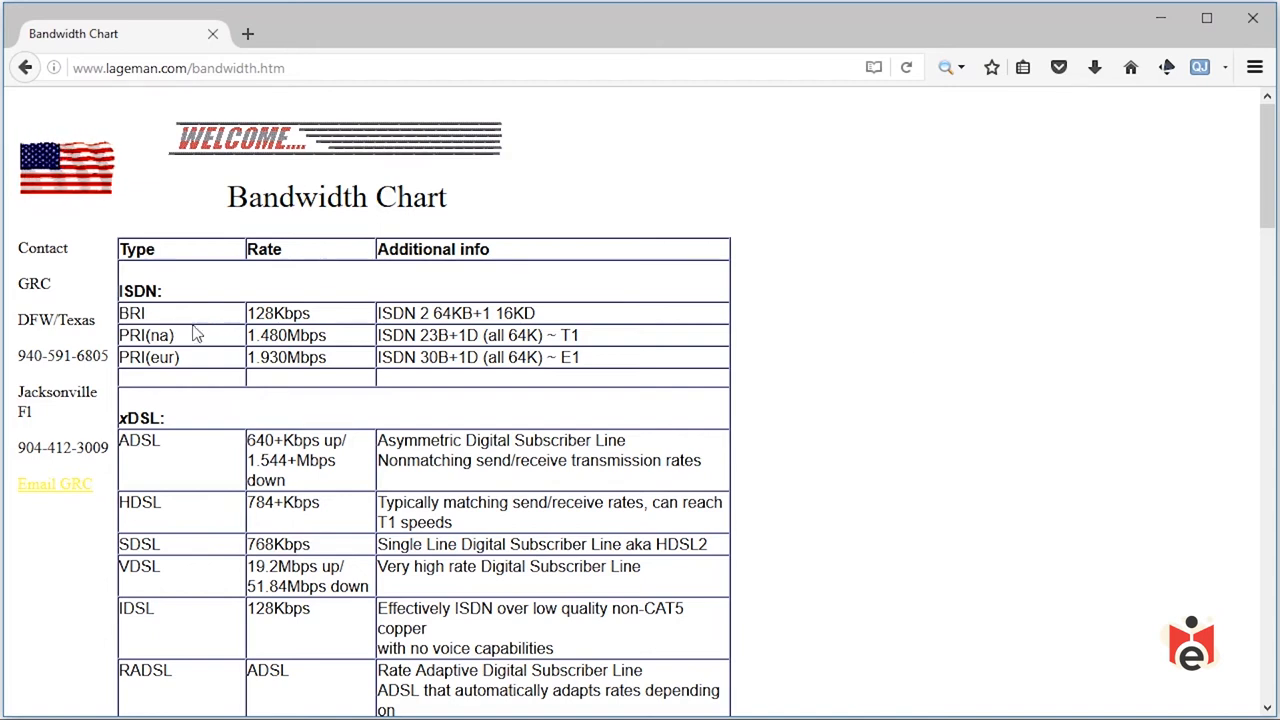
- Highlight the ISDN BRI entry, then the DS3 entry and its rate in the T Carrier table
double_click(132, 312)
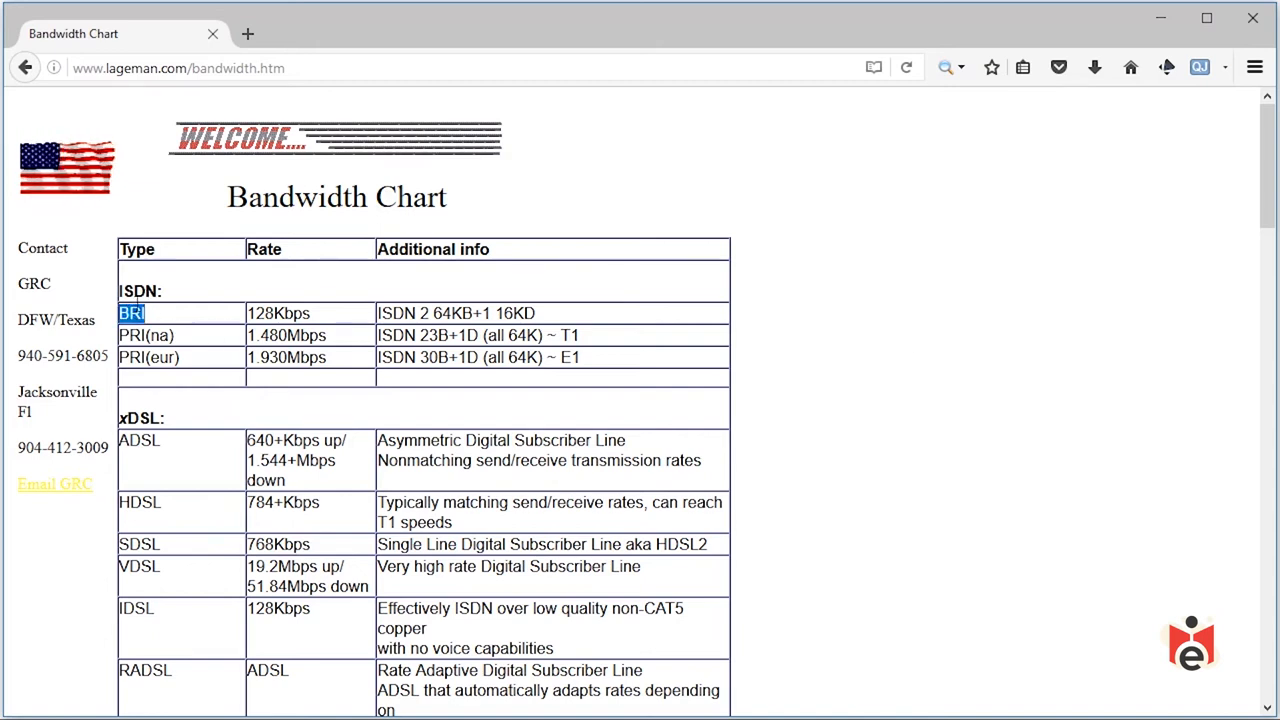
double_click(138, 292)
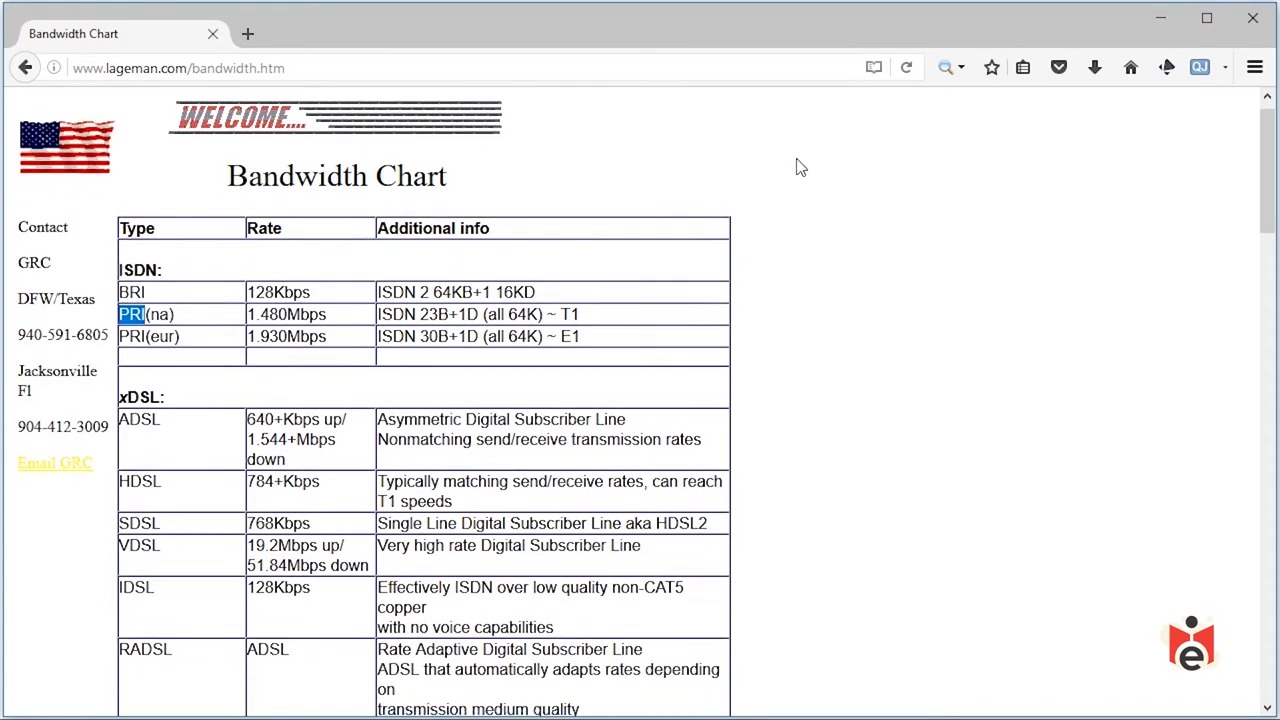
scroll("down", 3)
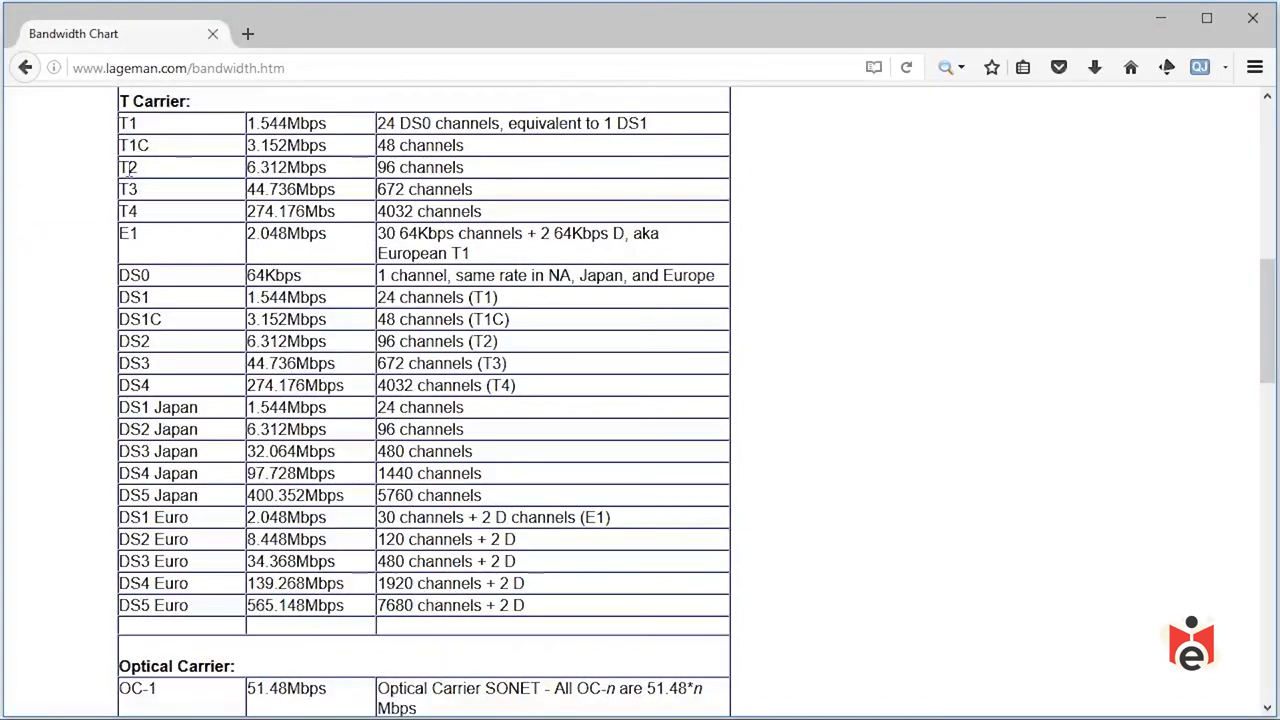
double_click(128, 212)
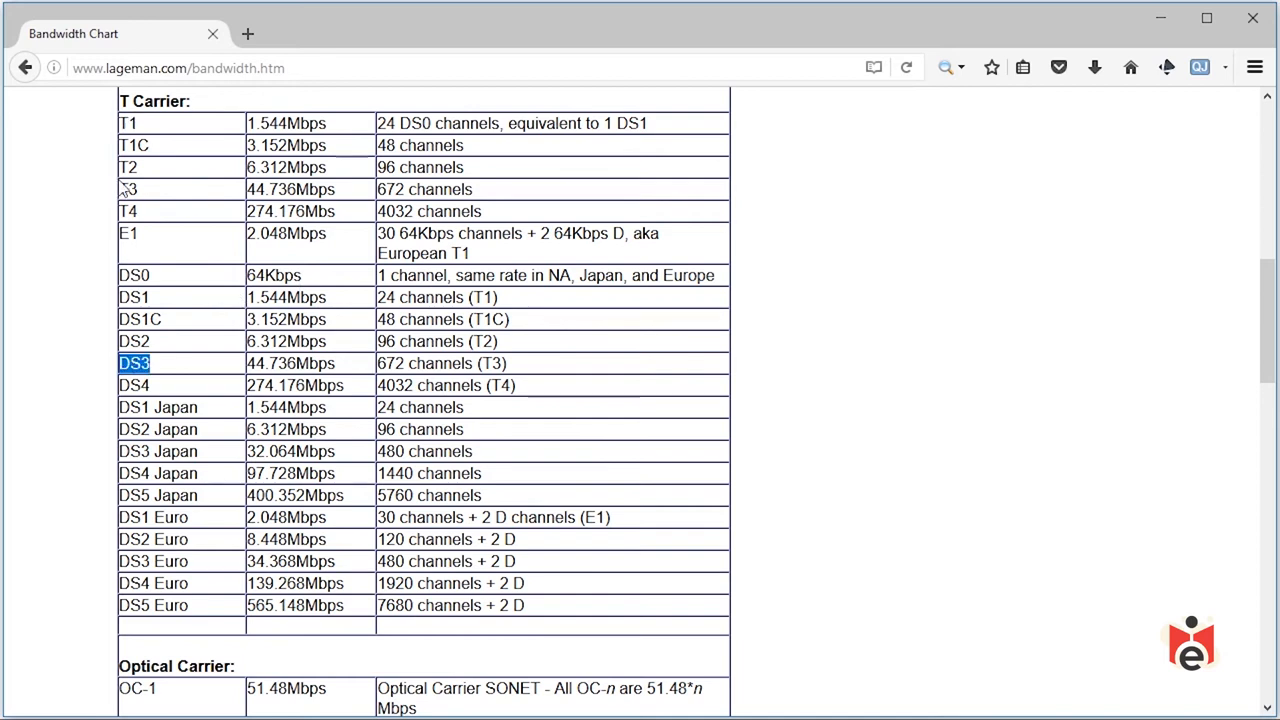
- Point out the Optical Carrier heading, the 51.48 Mbps base rate and the OC-192 9.6 Gbps entry
scroll("down", 3)
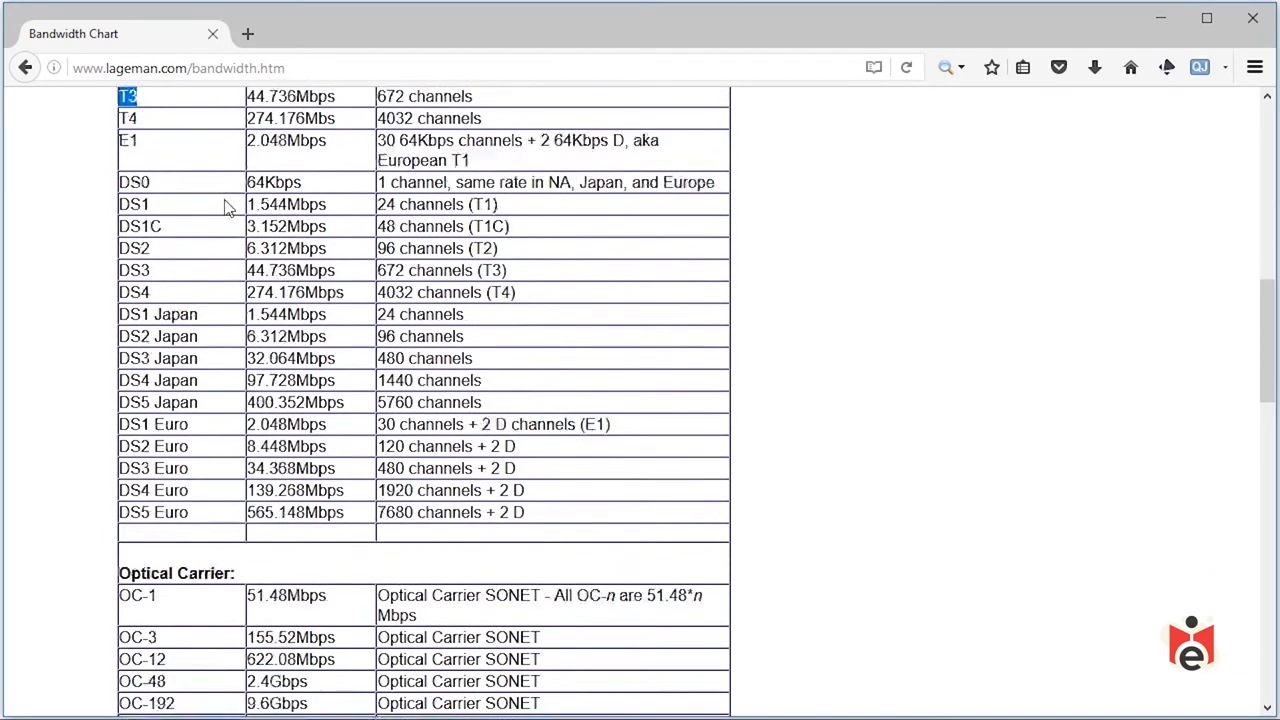
scroll("down", 3)
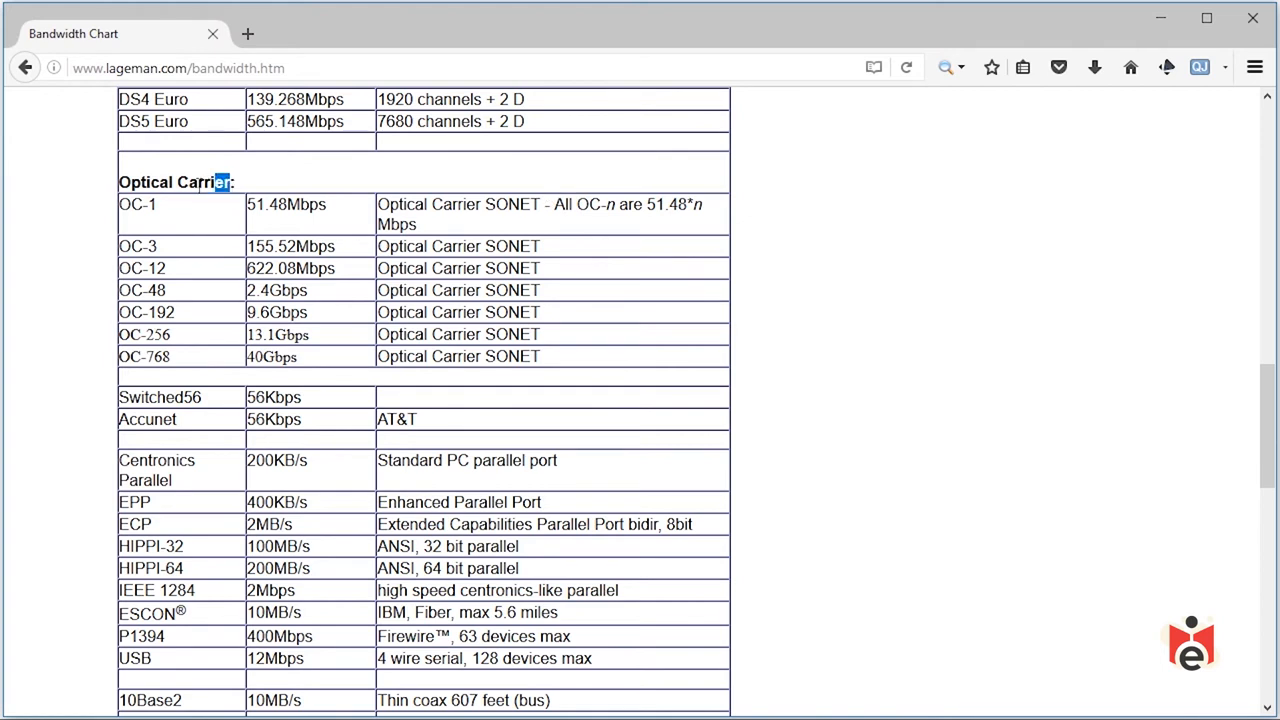
double_click(176, 182)
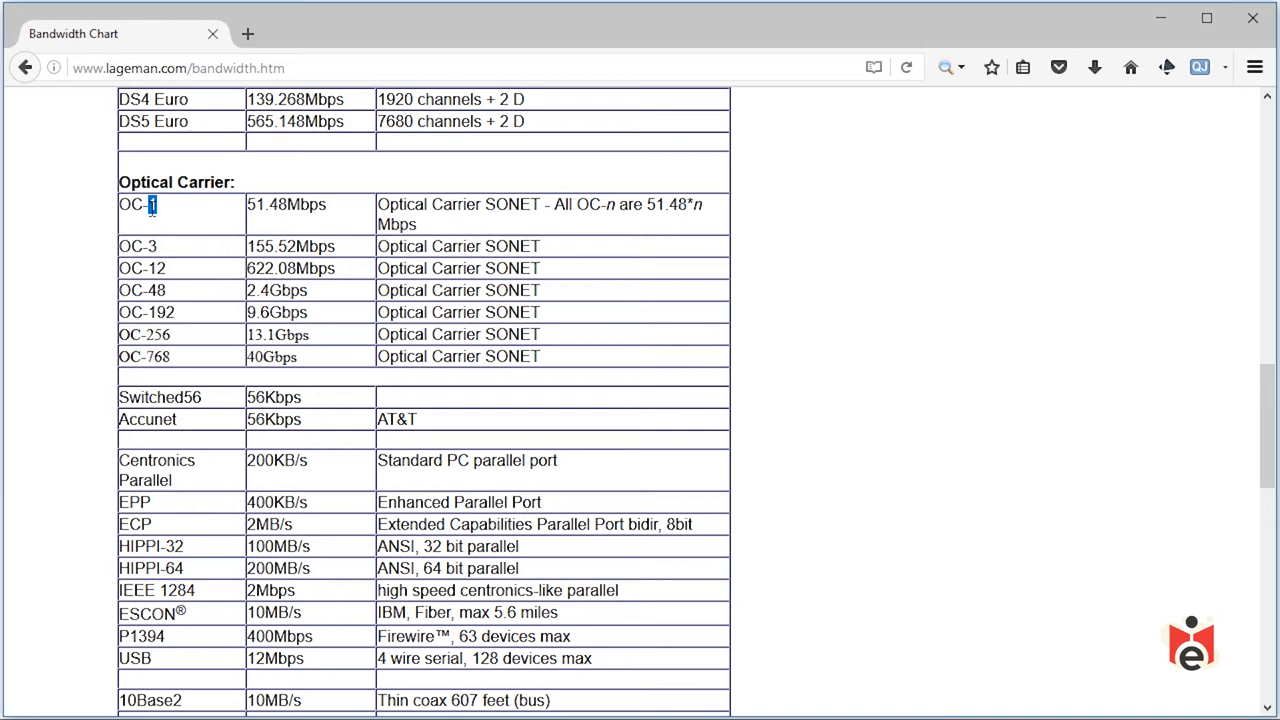
double_click(666, 204)
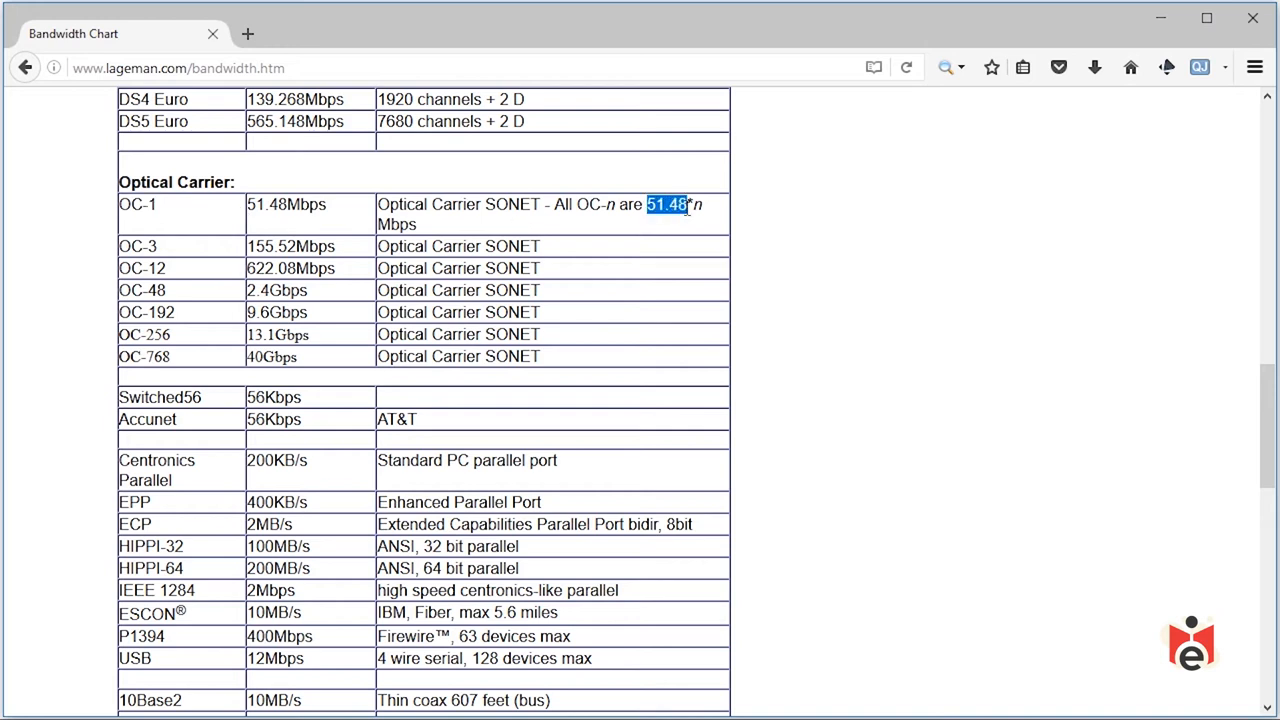
mouse_move(184, 324)
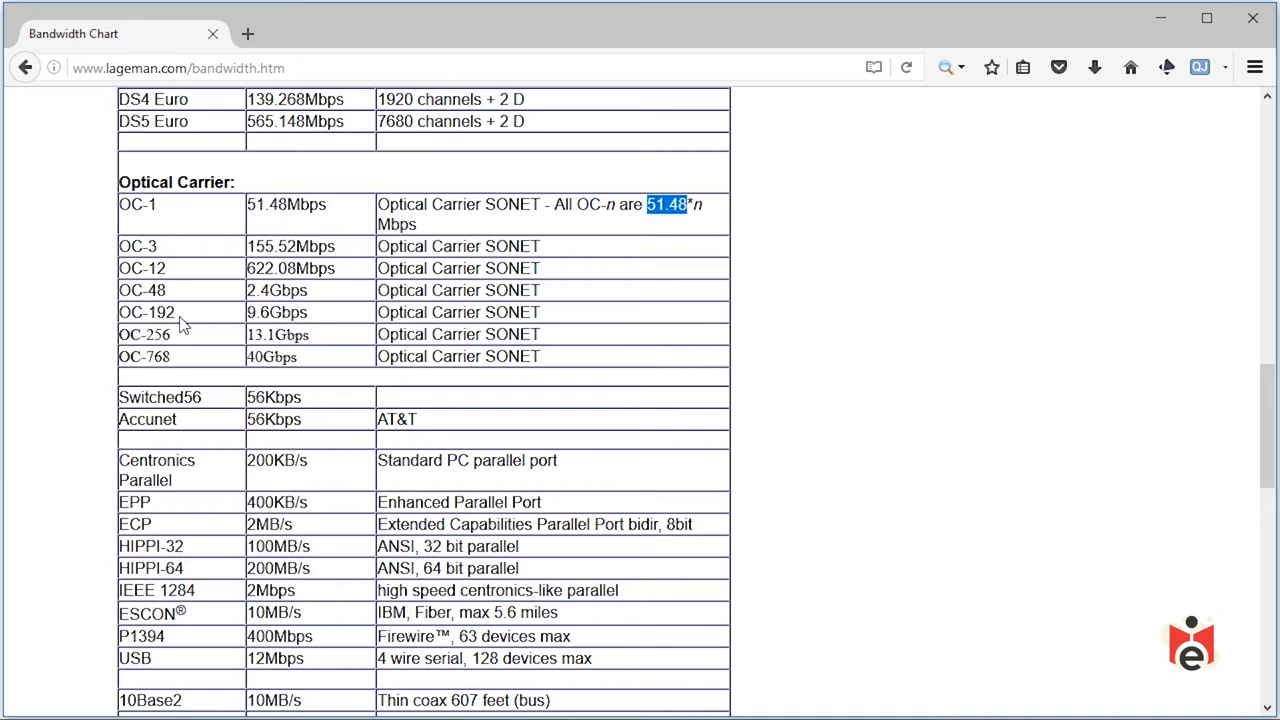
double_click(146, 312)
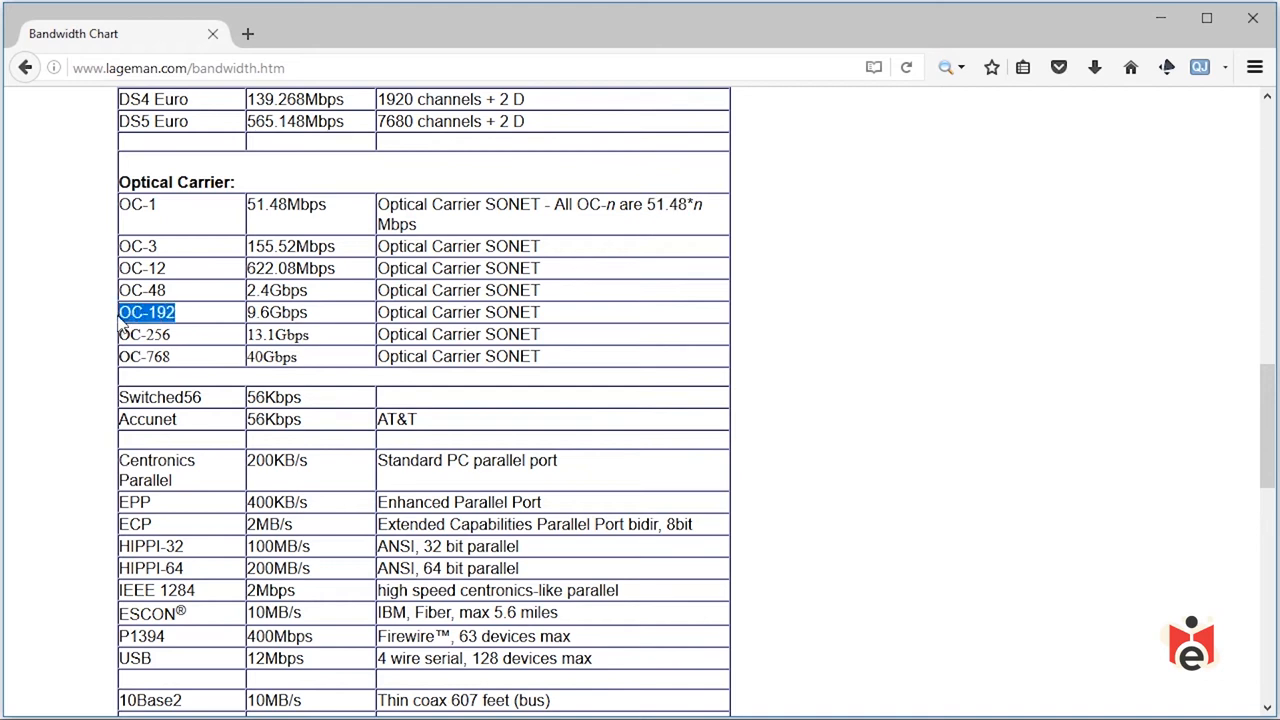
mouse_move(104, 336)
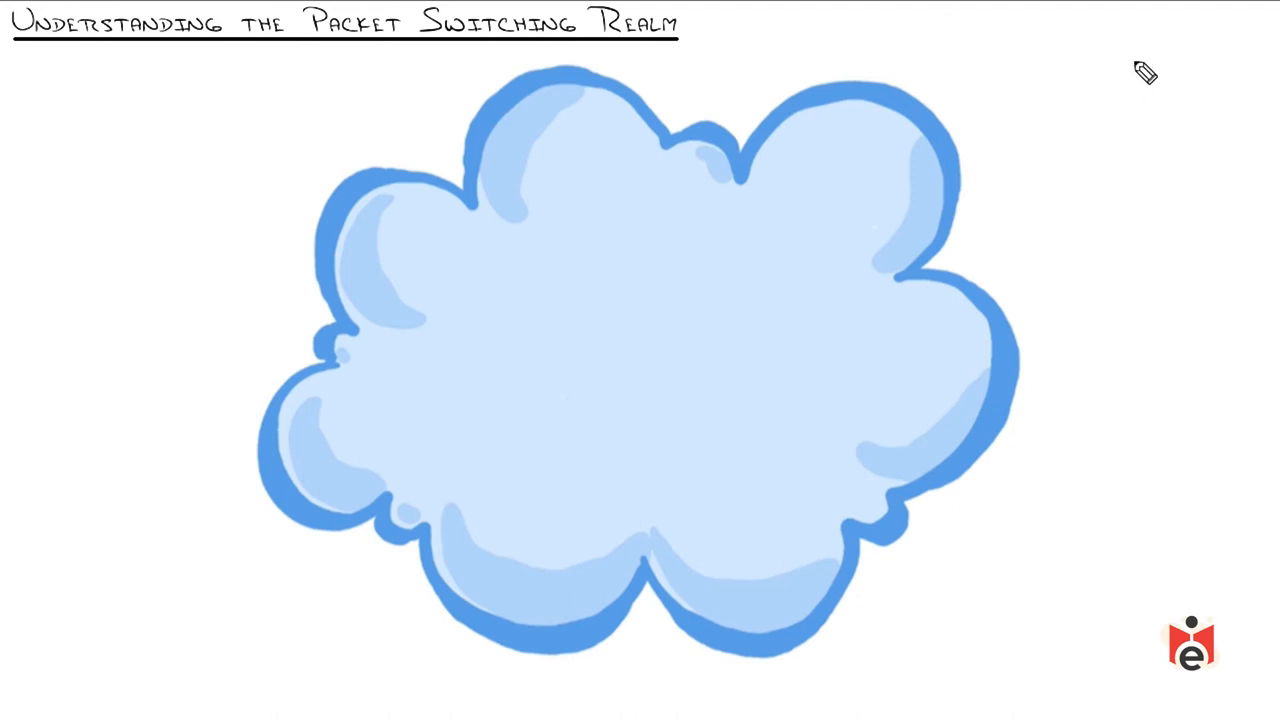
- Advance to the 'Understanding the Packet Switching Realm' slide with the blue cloud
left_click_drag(156, 84, 344, 160)
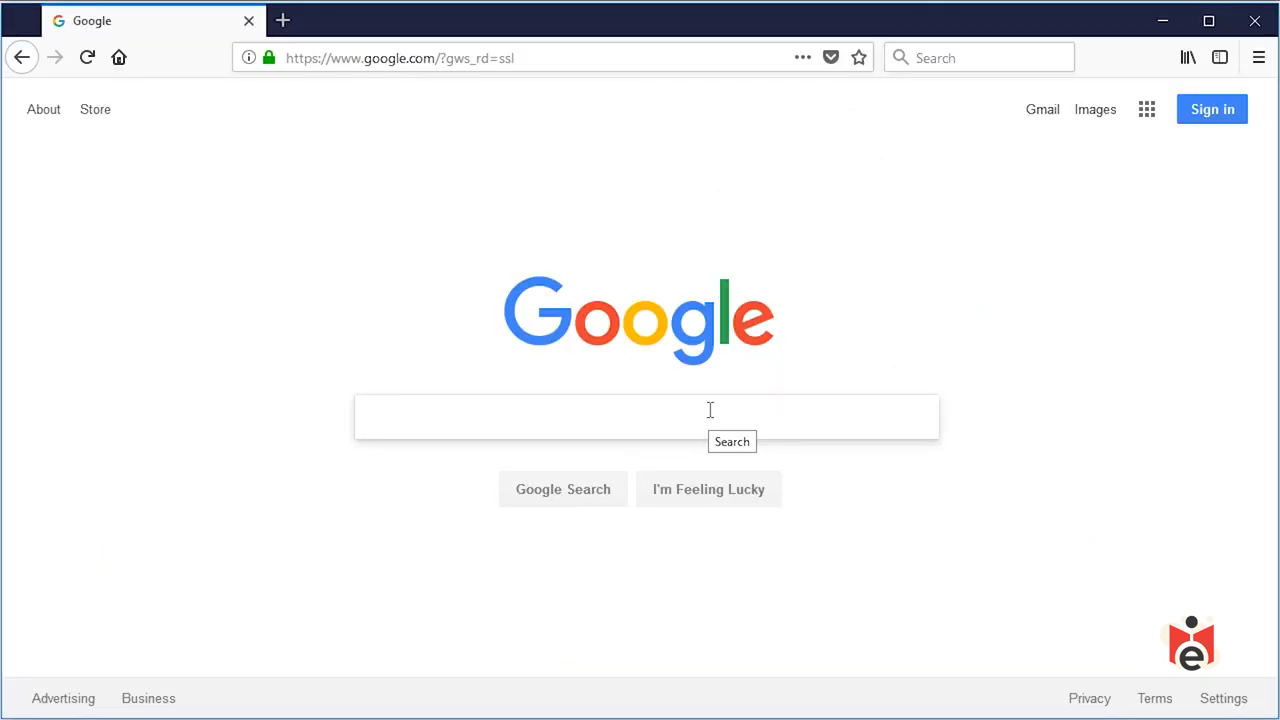
- Search Google for 'sip trunking', view the RingCentral ad page and return to results
type("sip trunking")
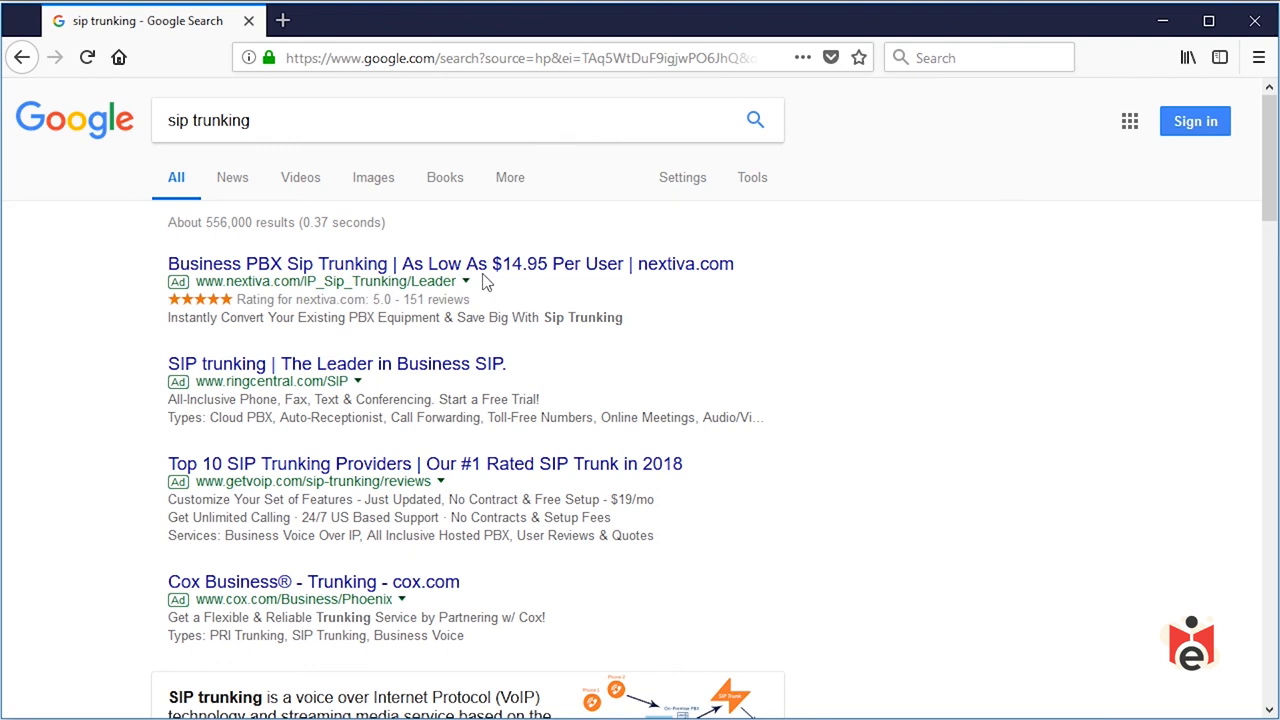
mouse_move(348, 374)
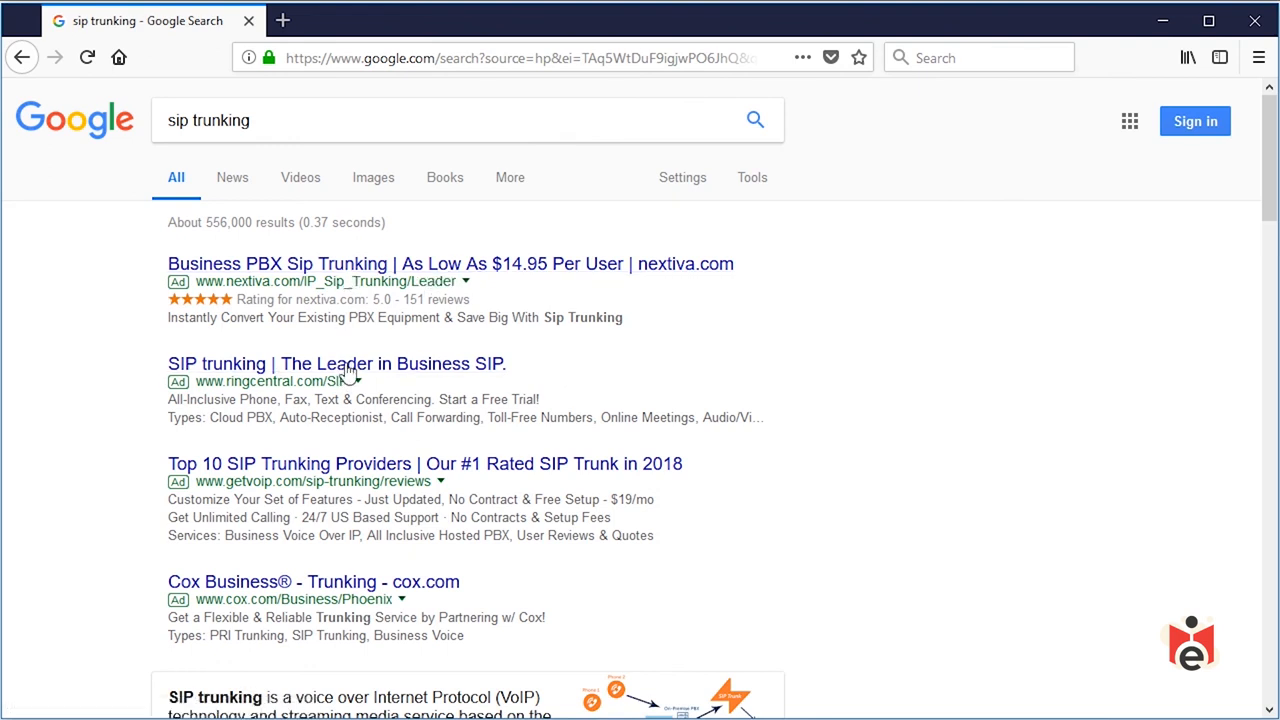
left_click(336, 364)
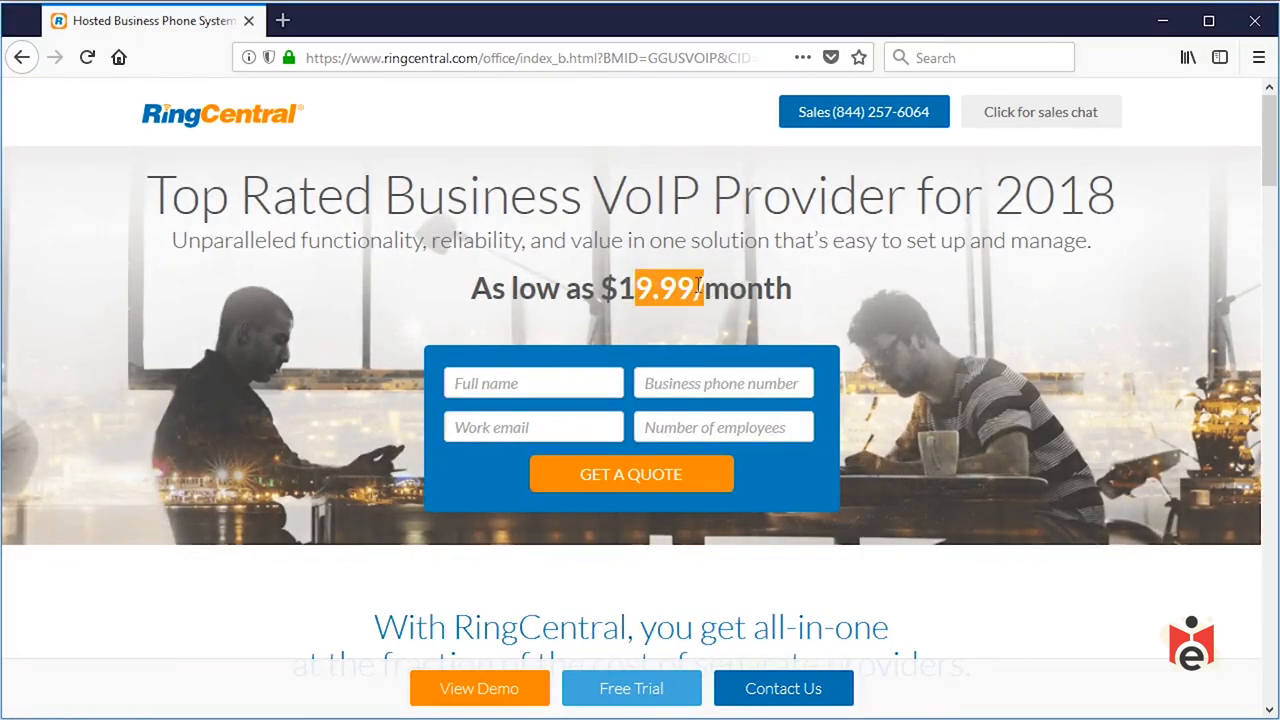
left_click(22, 56)
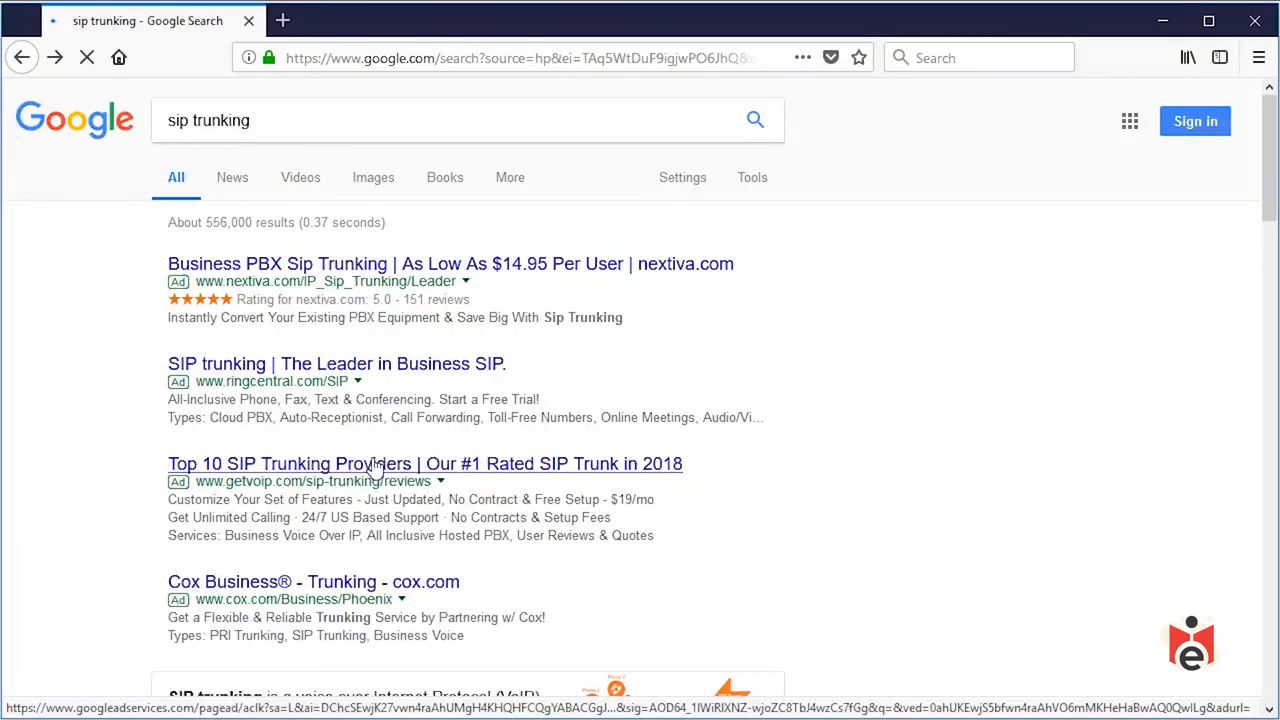
- View getvoip.com's Best SIP Trunking Providers of 2018 comparison table
left_click(424, 464)
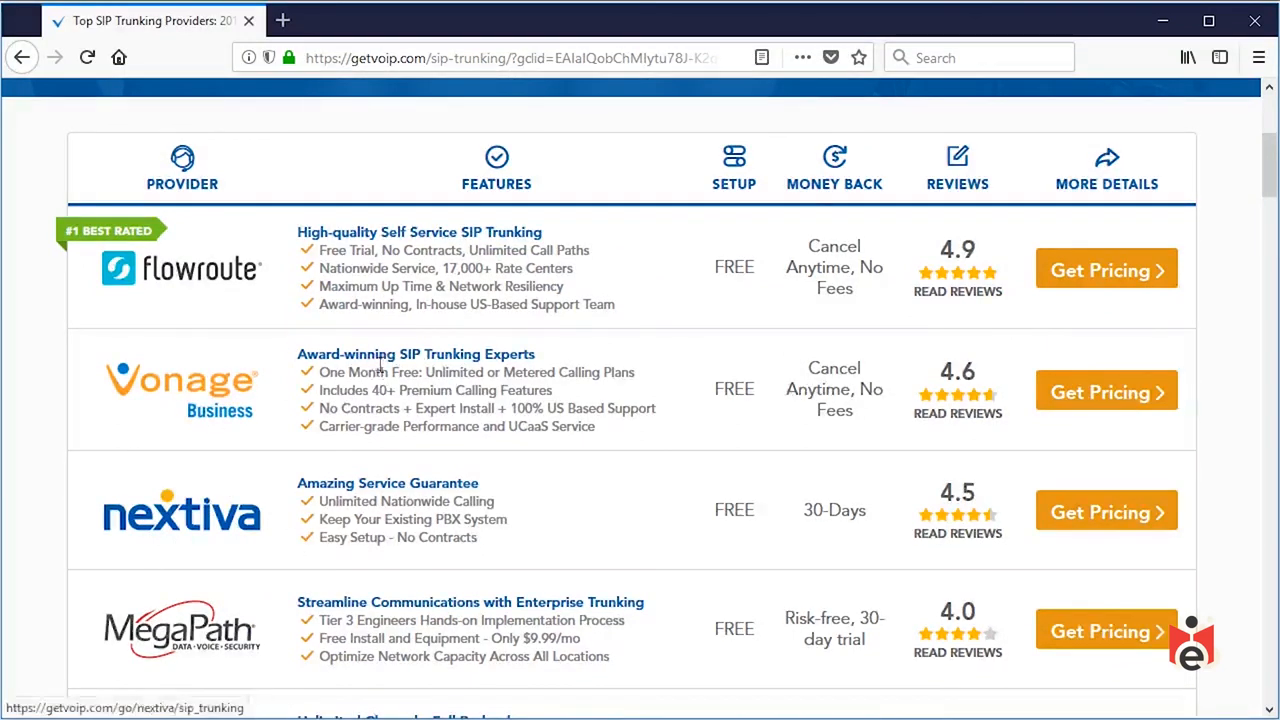
scroll("down", 3)
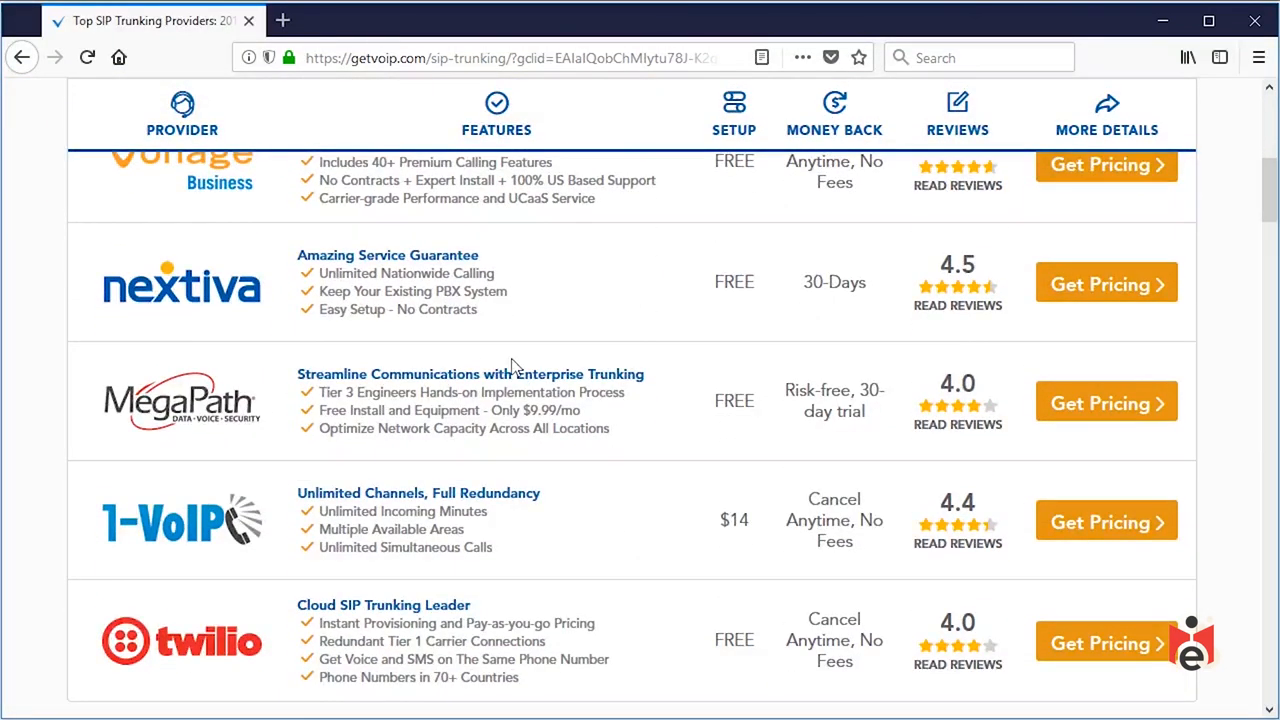
scroll("up", 3)
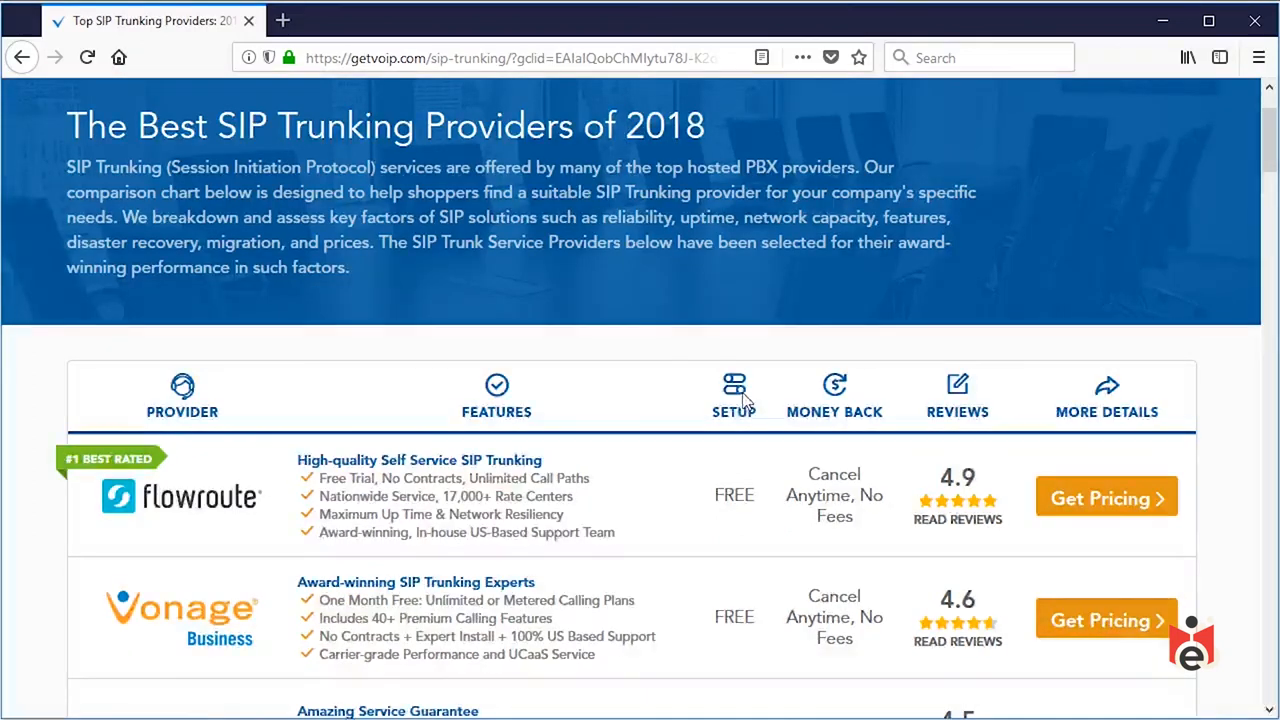